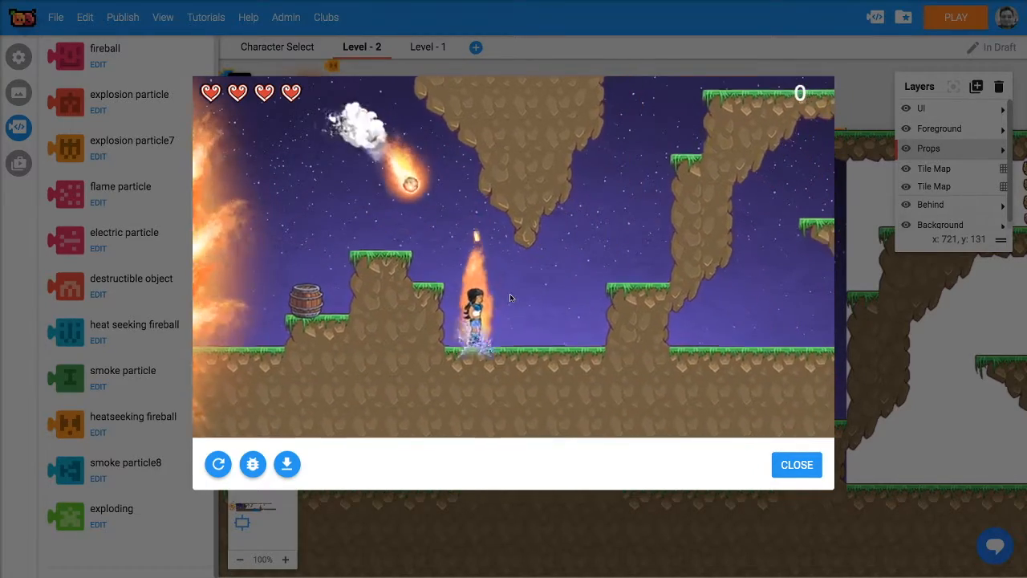
Close the game preview and select the barrel from the Objects assets.
left_click(797, 465)
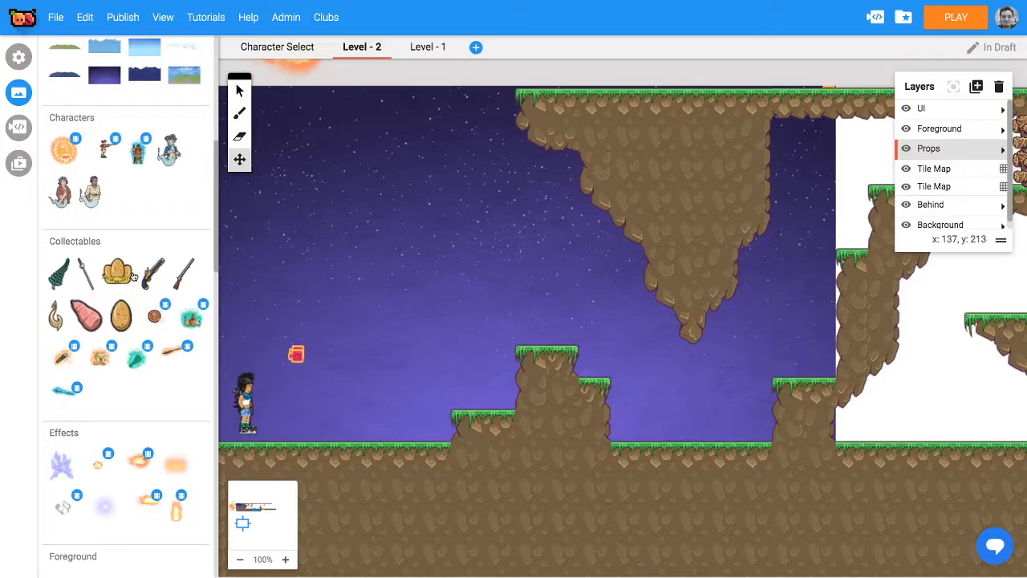
scroll("down", 3)
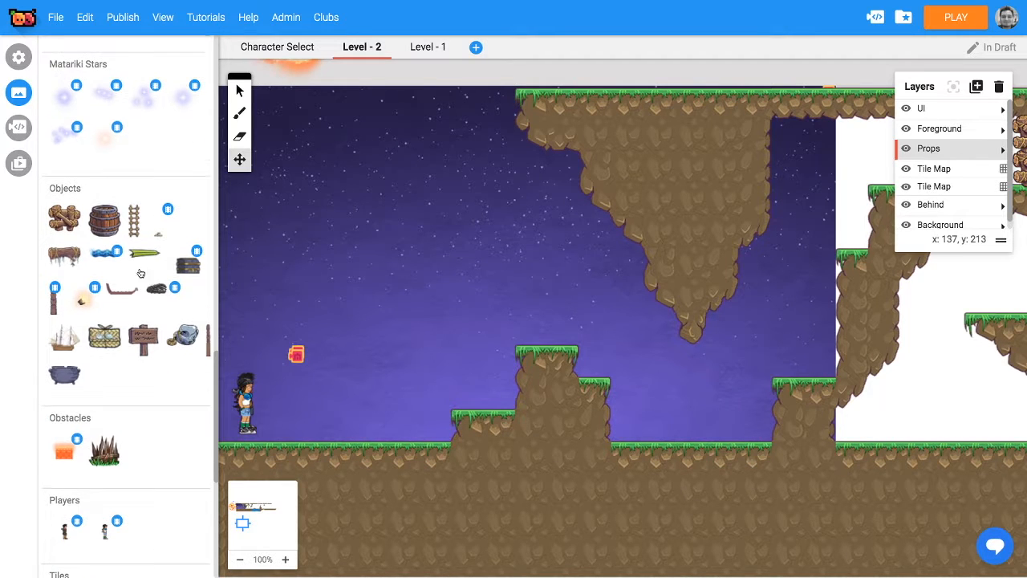
left_click(104, 221)
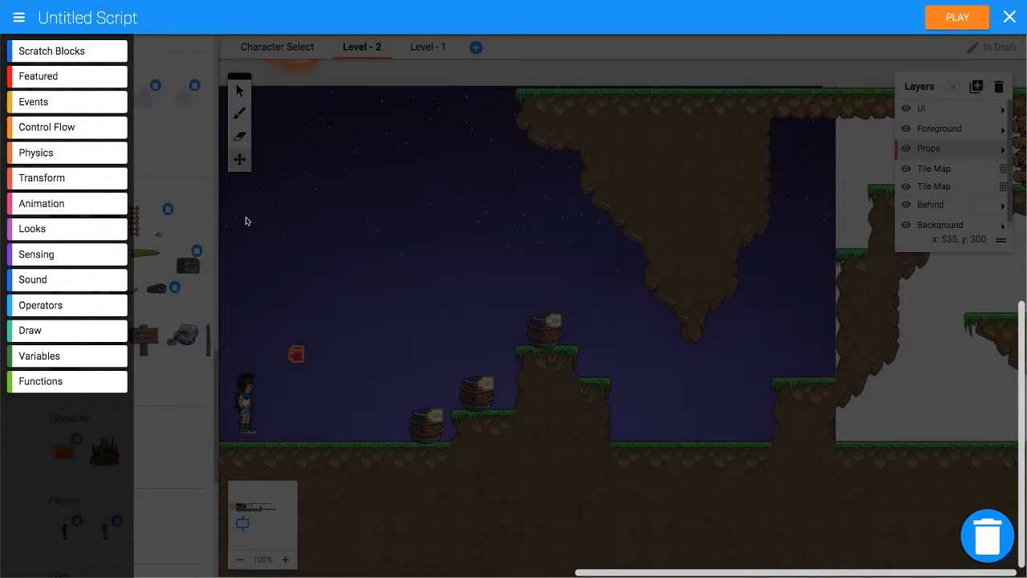
Add a When created event setting immovable to true, plus a When I am touched event.
left_click(33, 101)
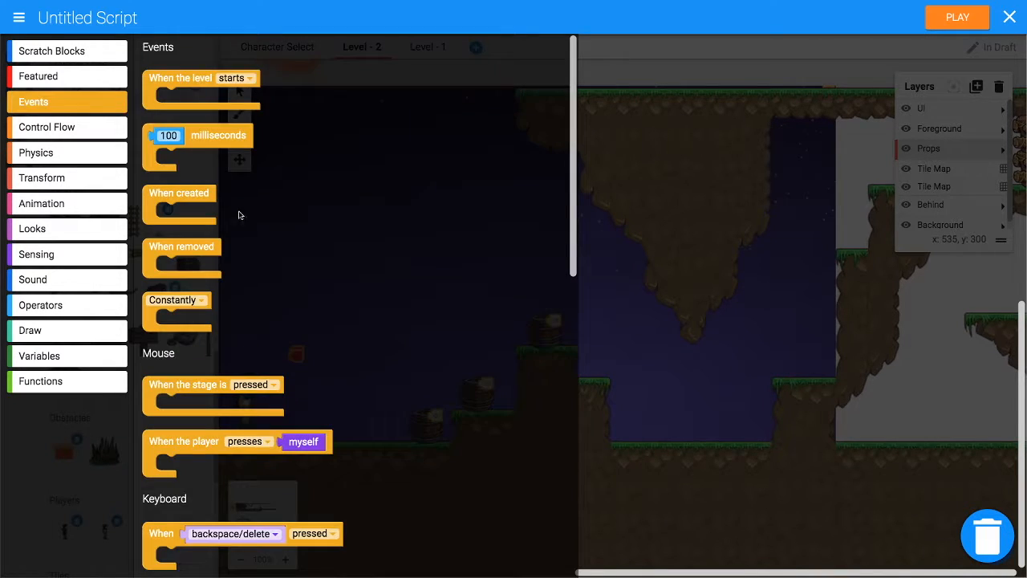
left_click(36, 152)
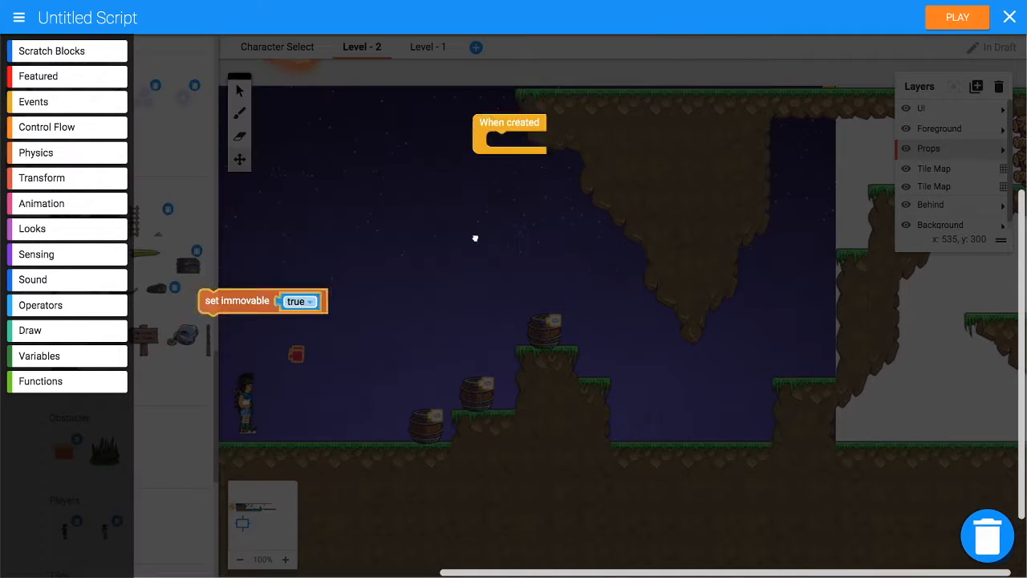
left_click_drag(236, 301, 525, 143)
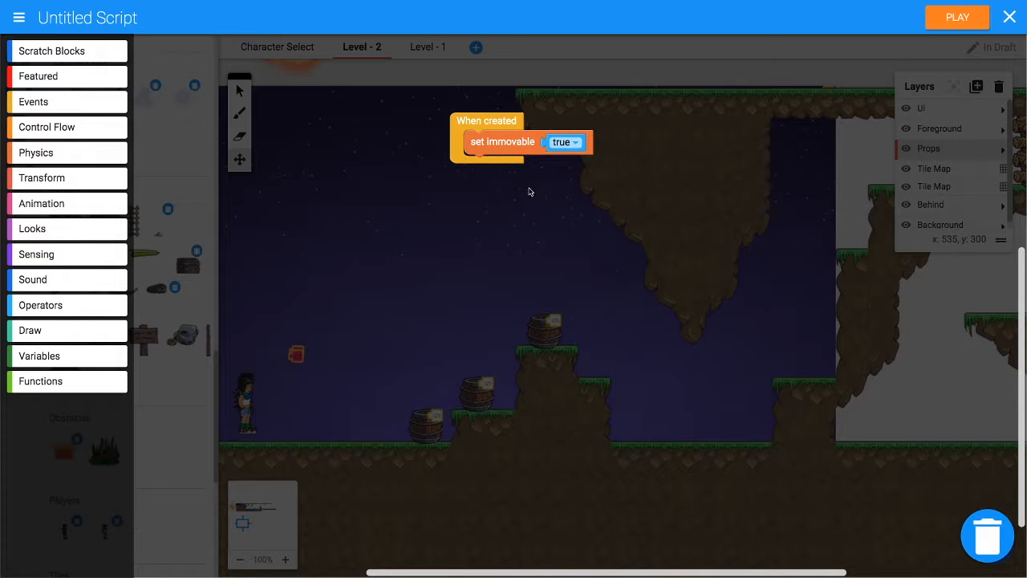
left_click(36, 153)
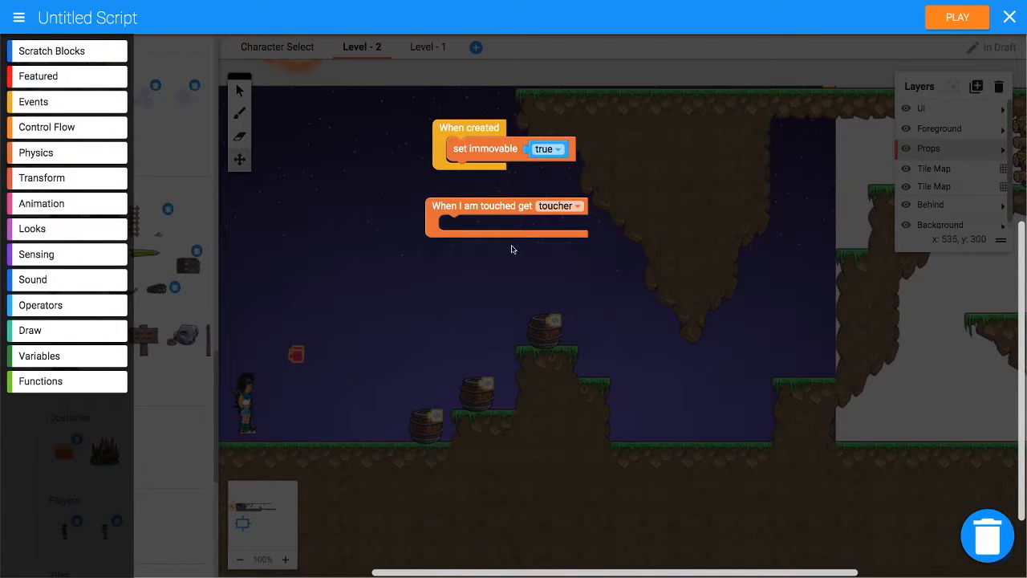
Insert an if block testing whether the toucher instance has tag "player".
left_click(47, 127)
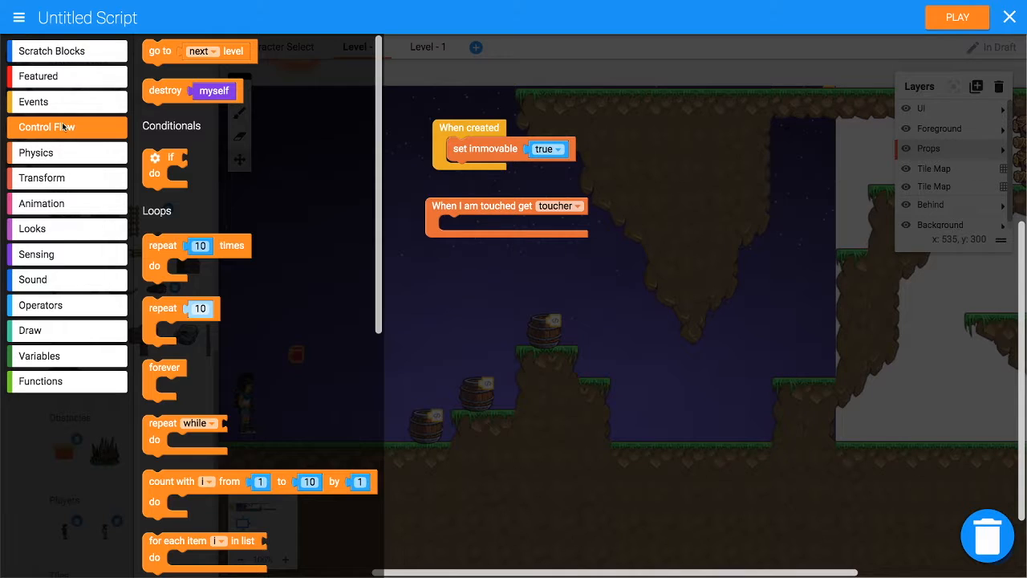
left_click_drag(165, 169, 457, 229)
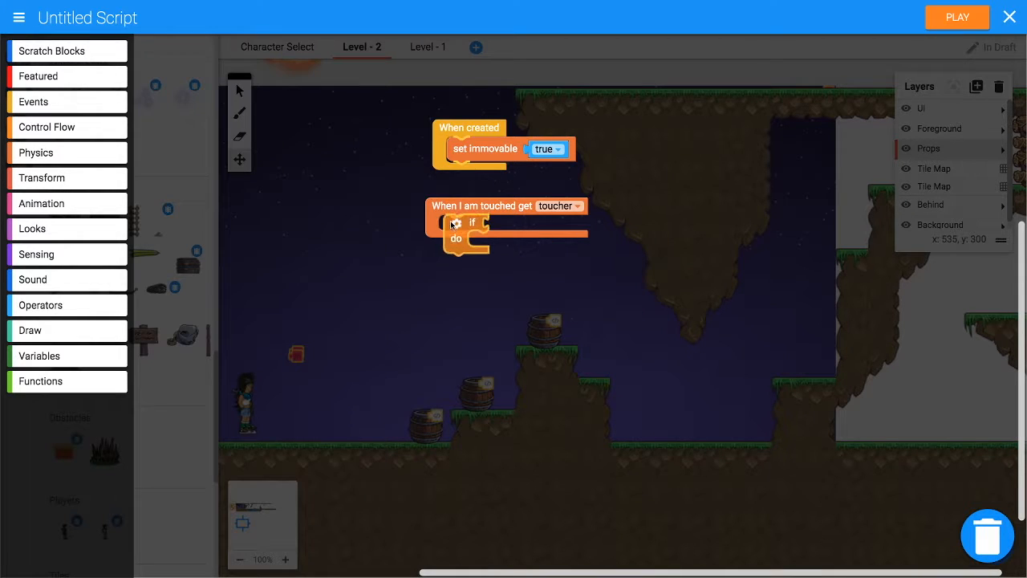
left_click(36, 255)
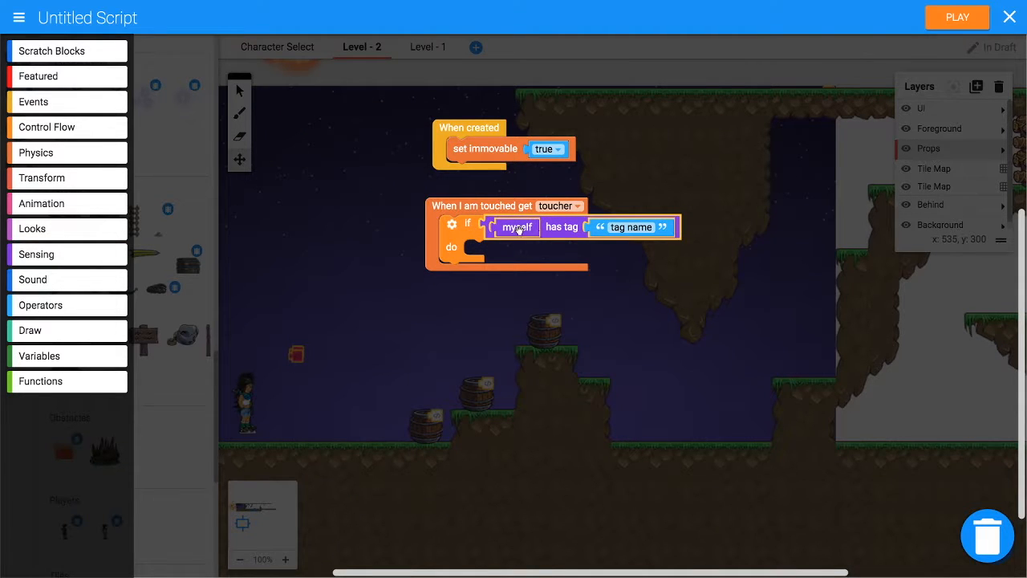
left_click(66, 355)
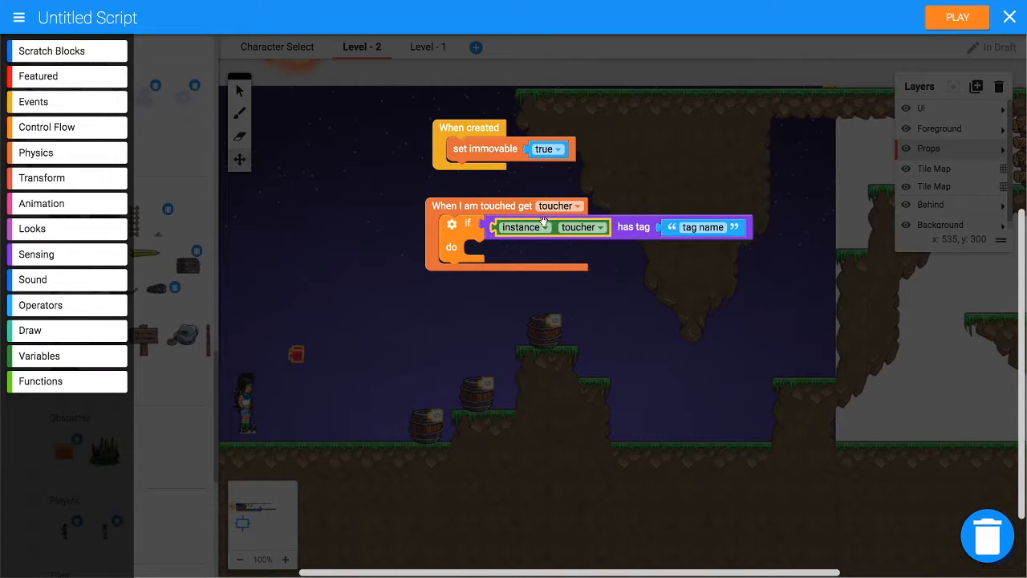
mouse_move(593, 198)
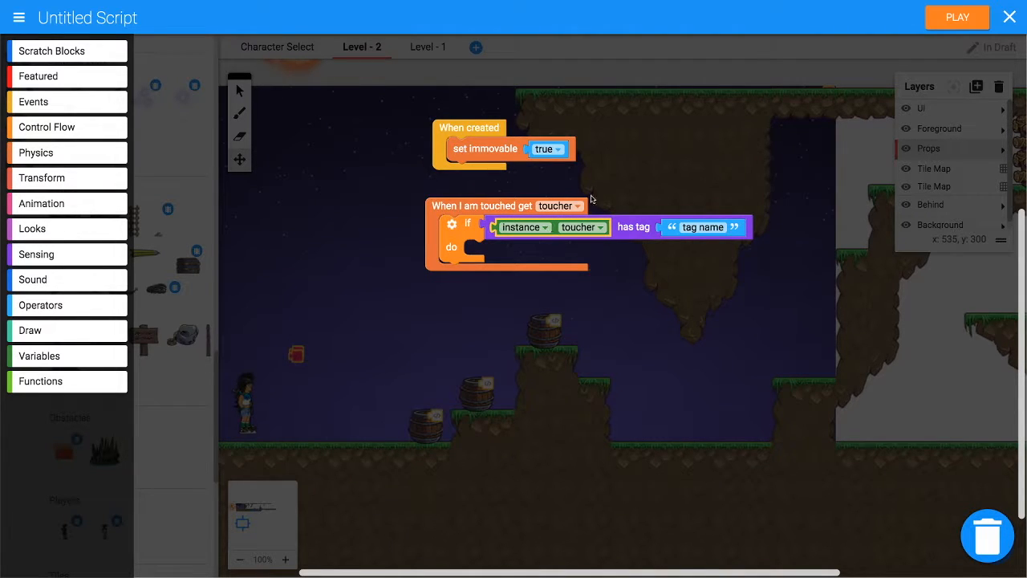
type("player")
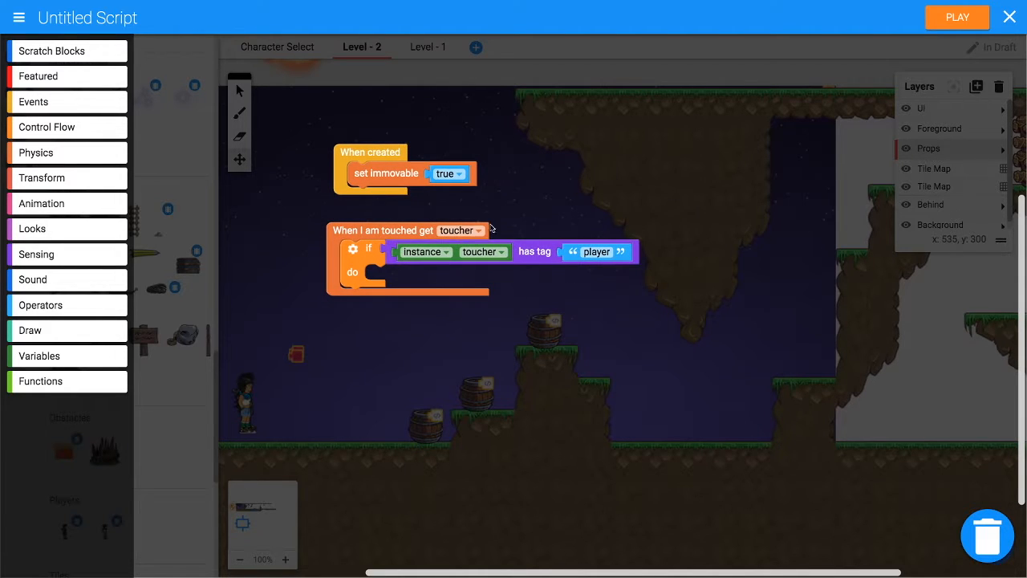
mouse_move(409, 237)
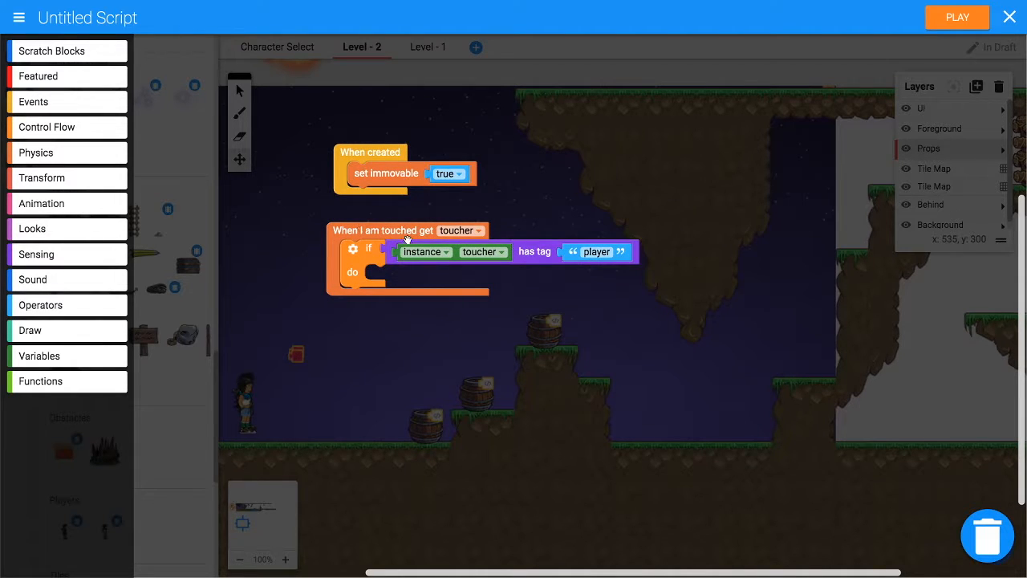
mouse_move(554, 255)
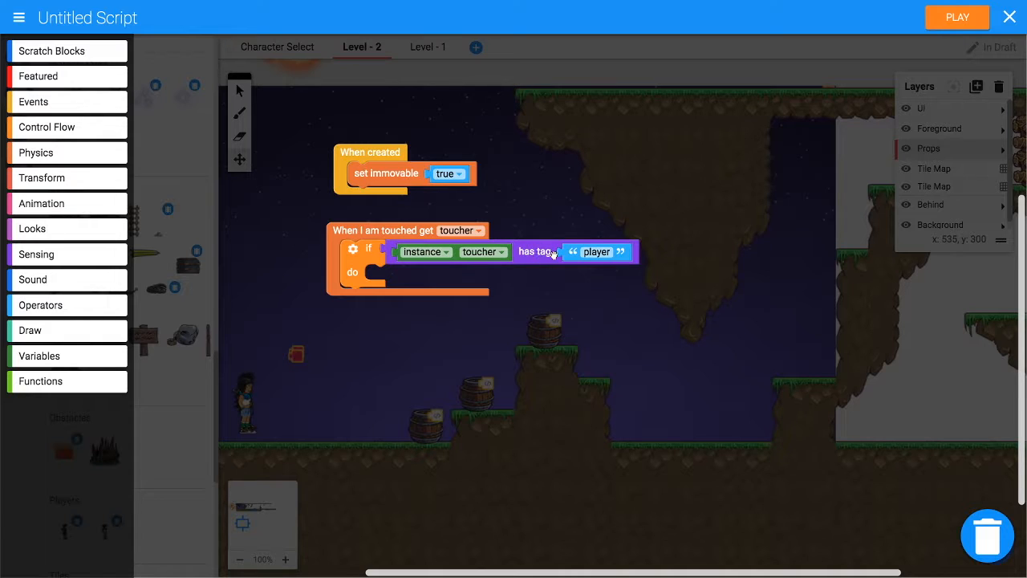
mouse_move(526, 251)
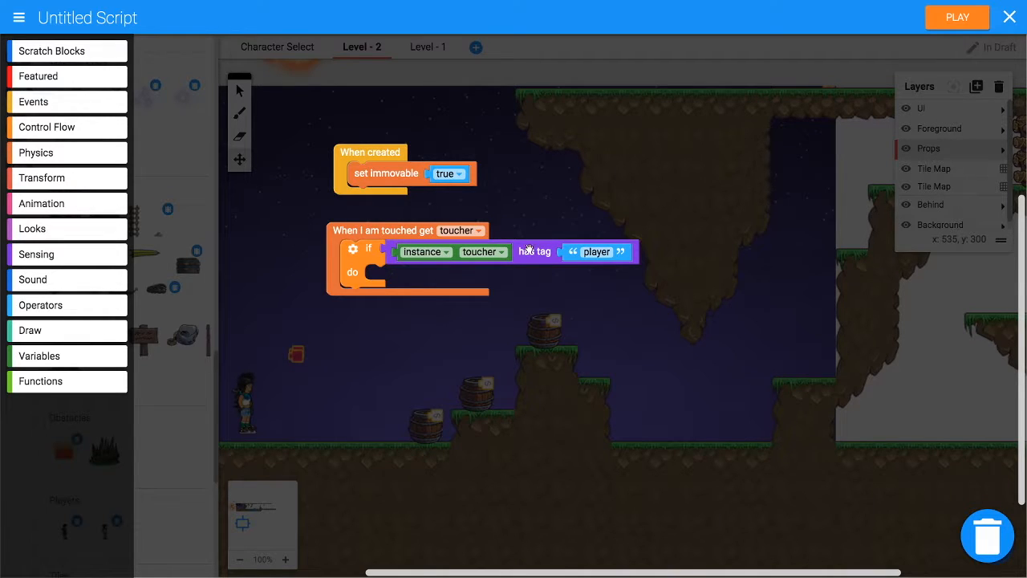
Join the "player" tag check with a "bullet" tag check using an or block.
left_click(40, 305)
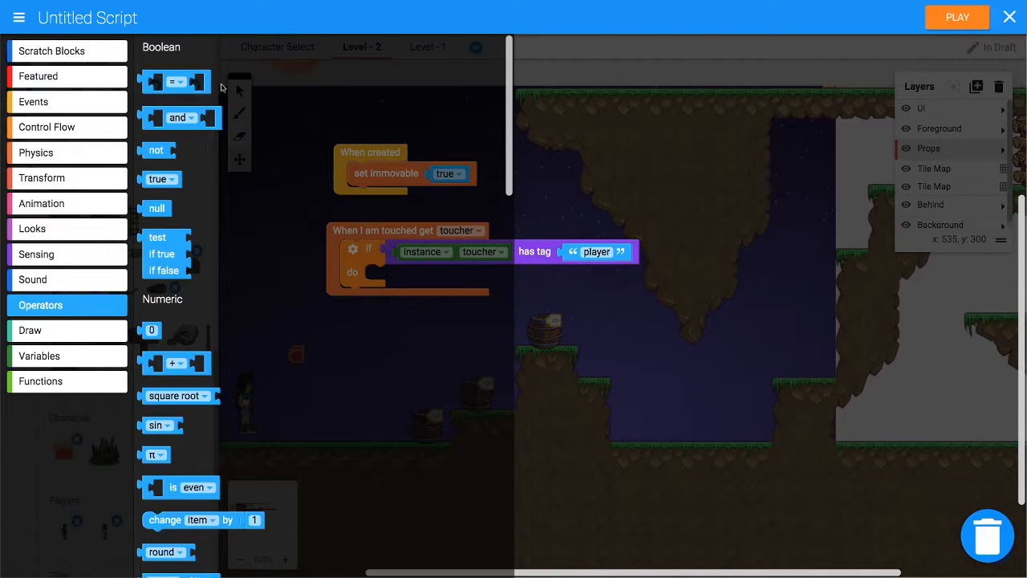
left_click_drag(181, 117, 712, 184)
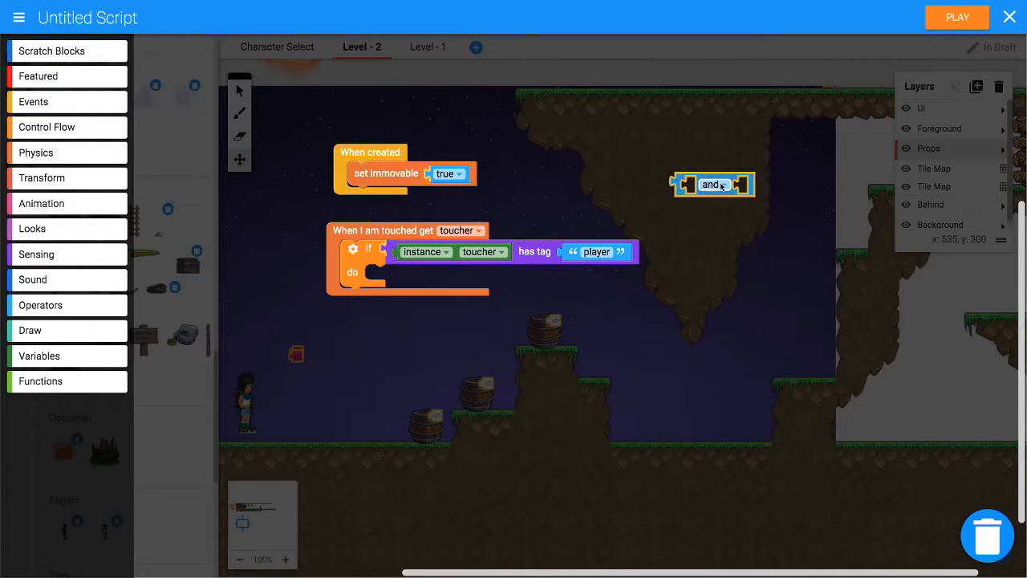
left_click(719, 185)
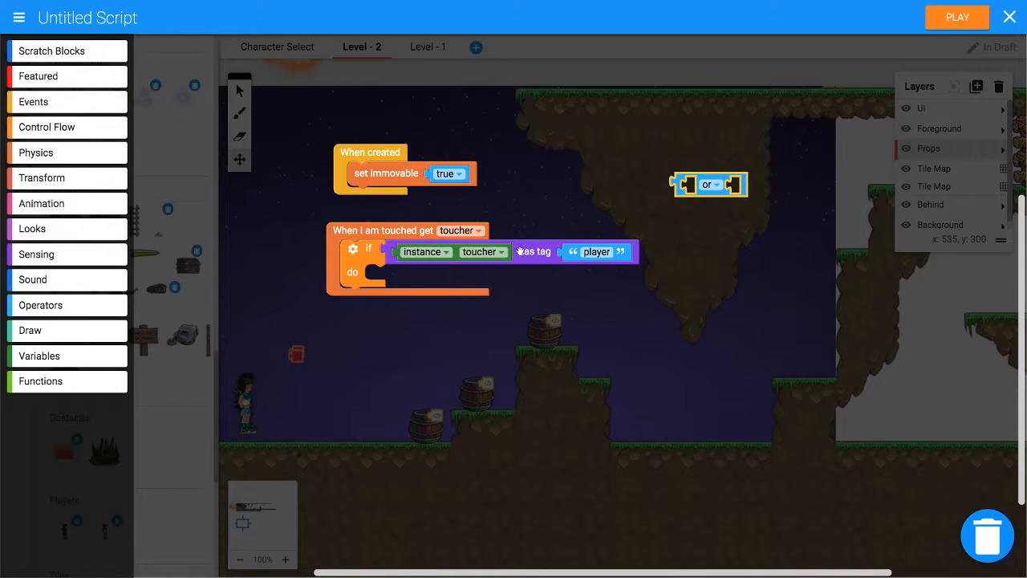
left_click_drag(710, 184, 650, 268)
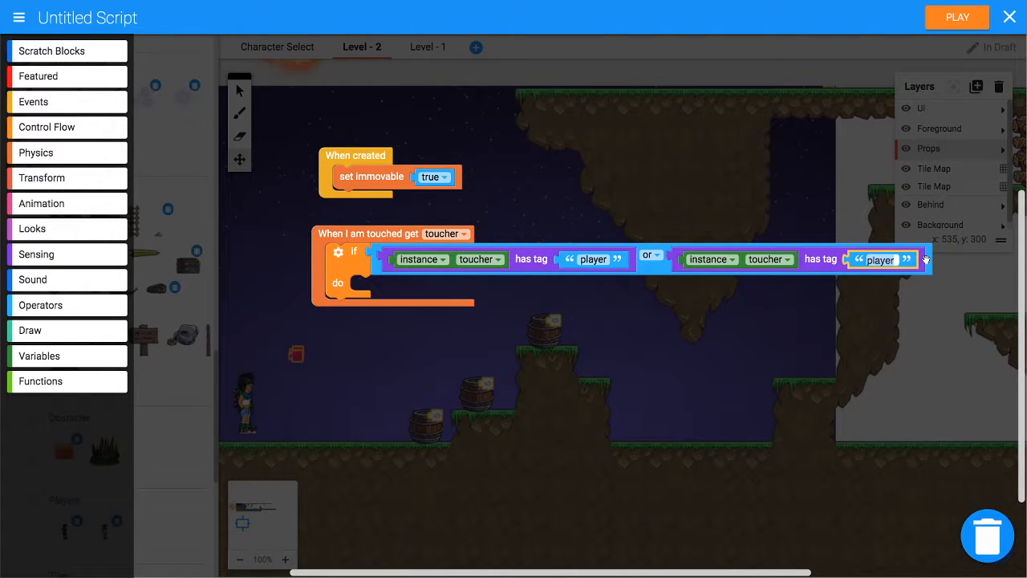
type("bullet")
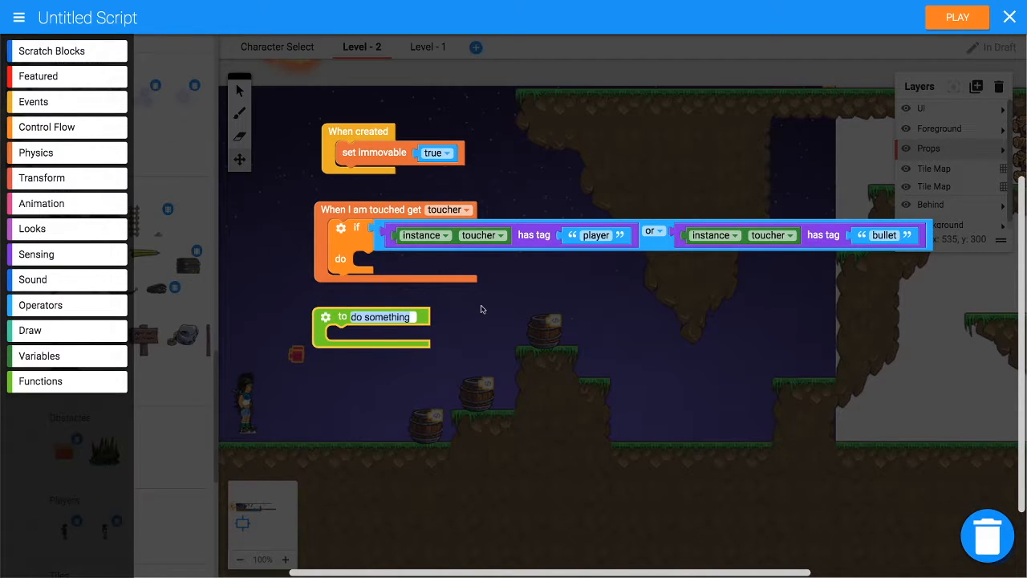
Rename the function to "inflate" and call it from the touch handler's do branch.
type("inflate")
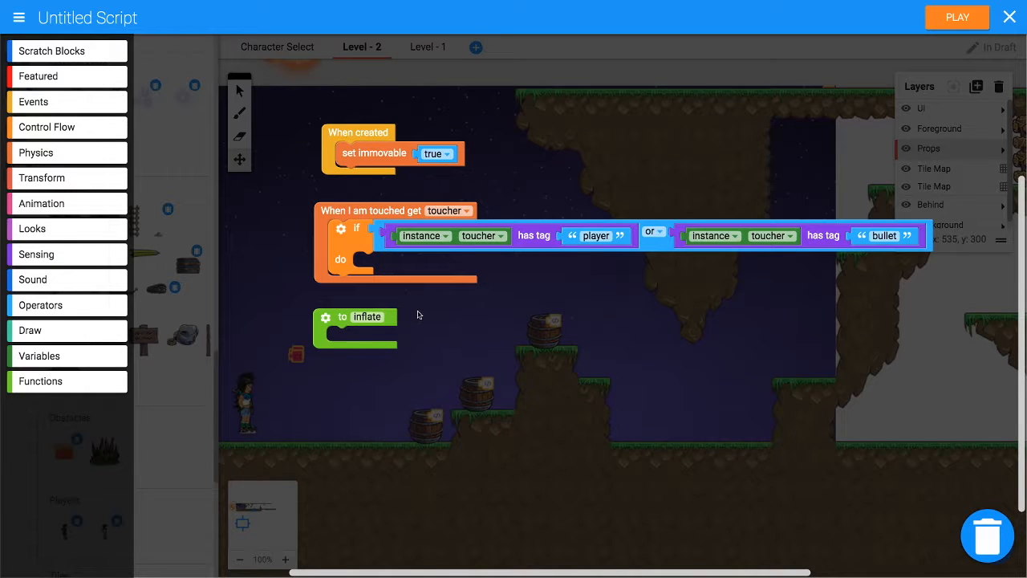
left_click(40, 381)
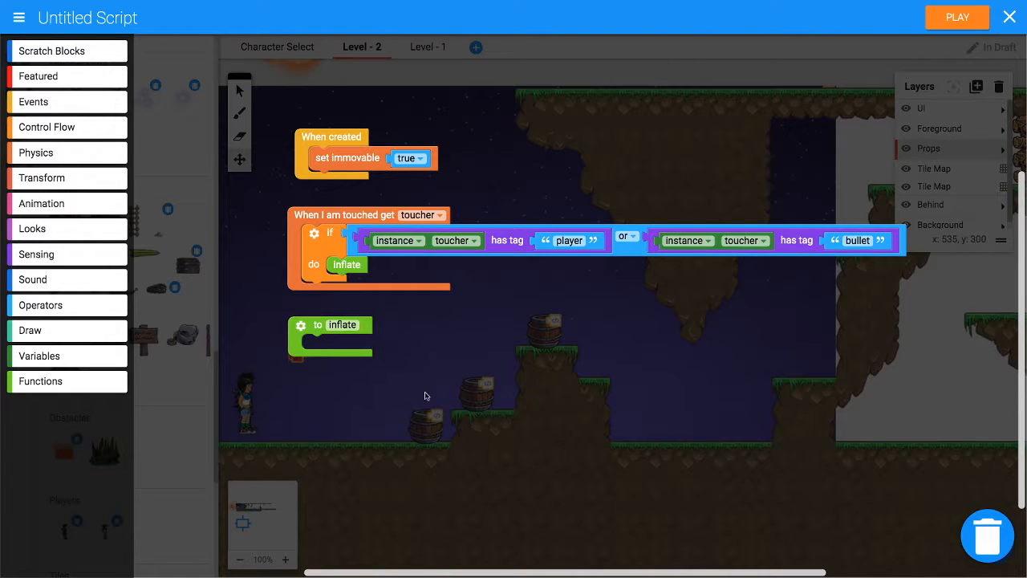
mouse_move(419, 422)
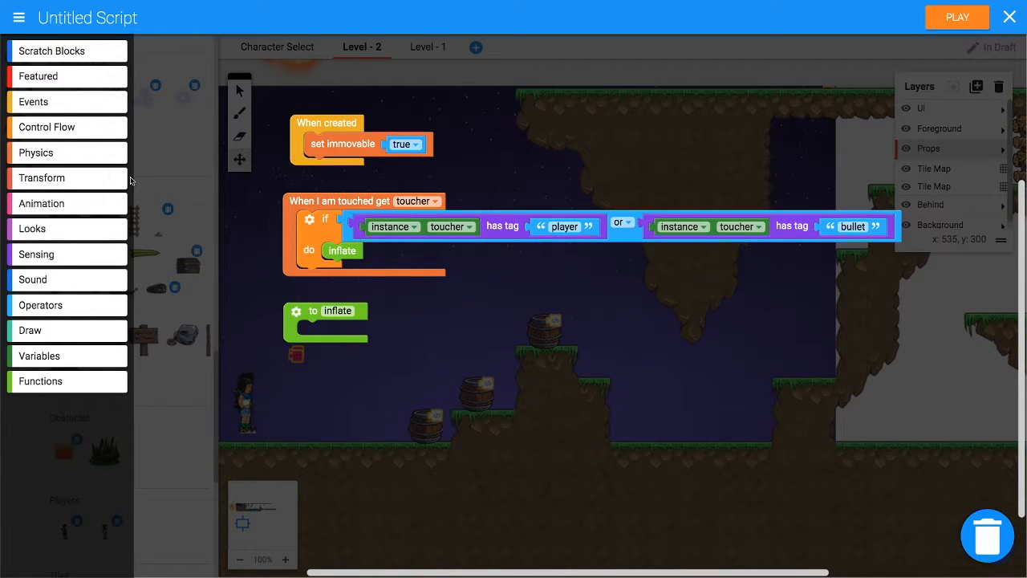
Set myself's x scale and y scale each to current scale plus 0.01.
left_click(42, 177)
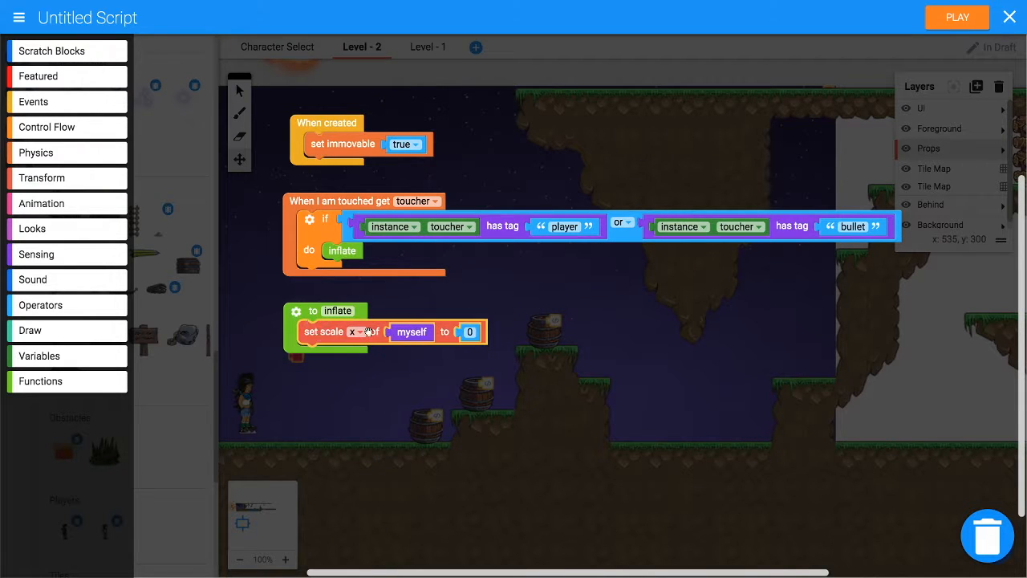
mouse_move(393, 306)
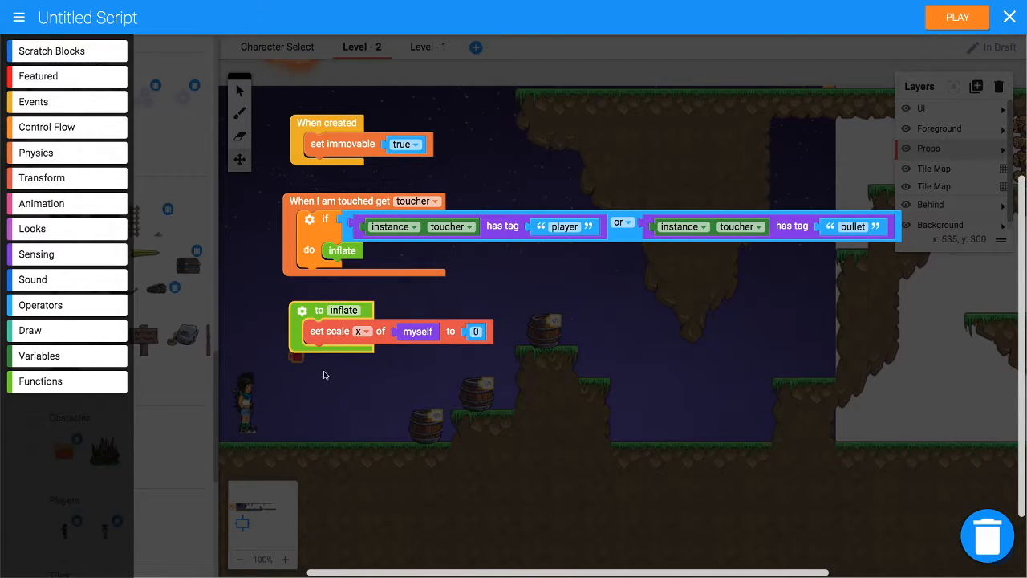
mouse_move(353, 332)
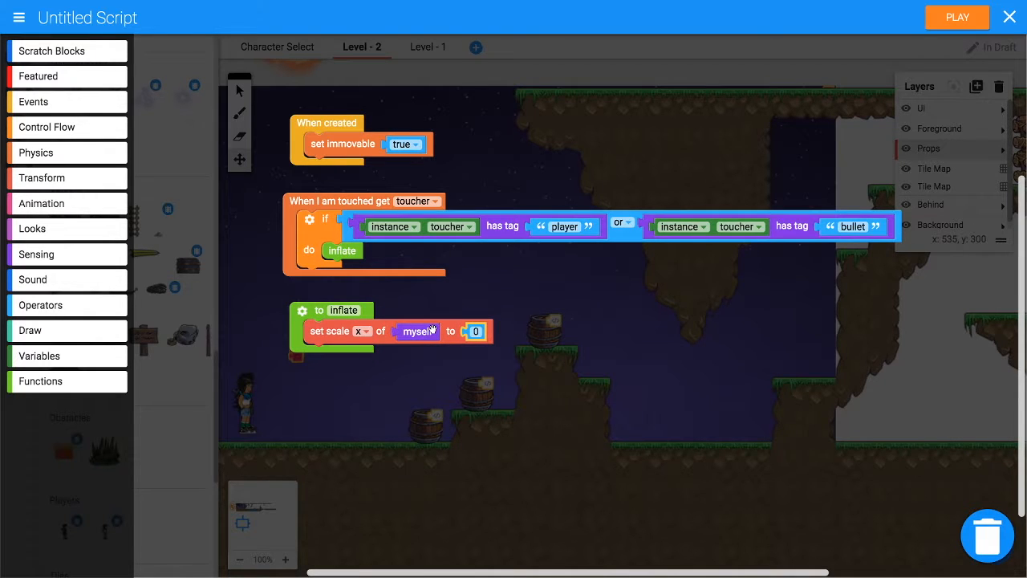
mouse_move(86, 207)
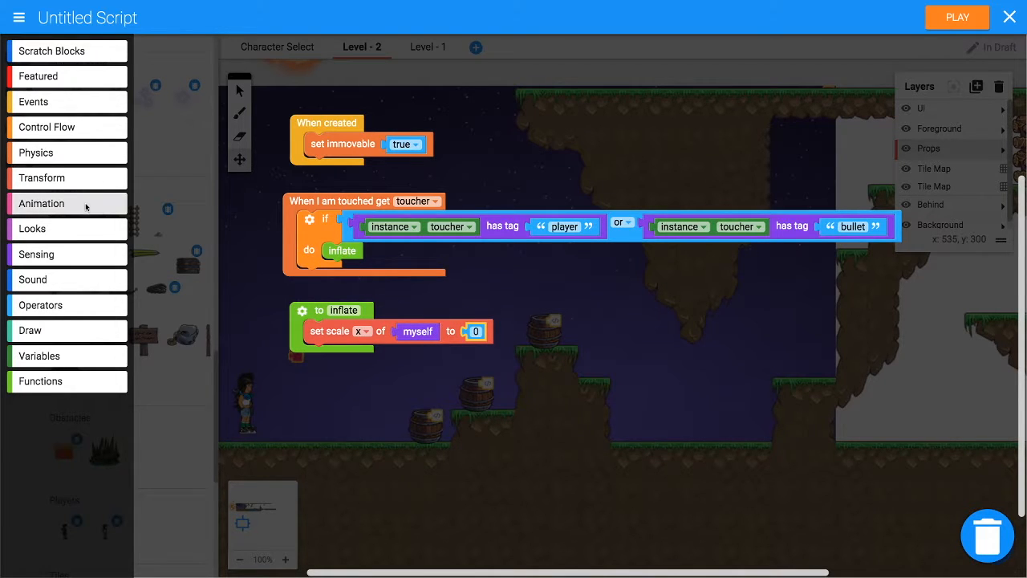
mouse_move(67, 177)
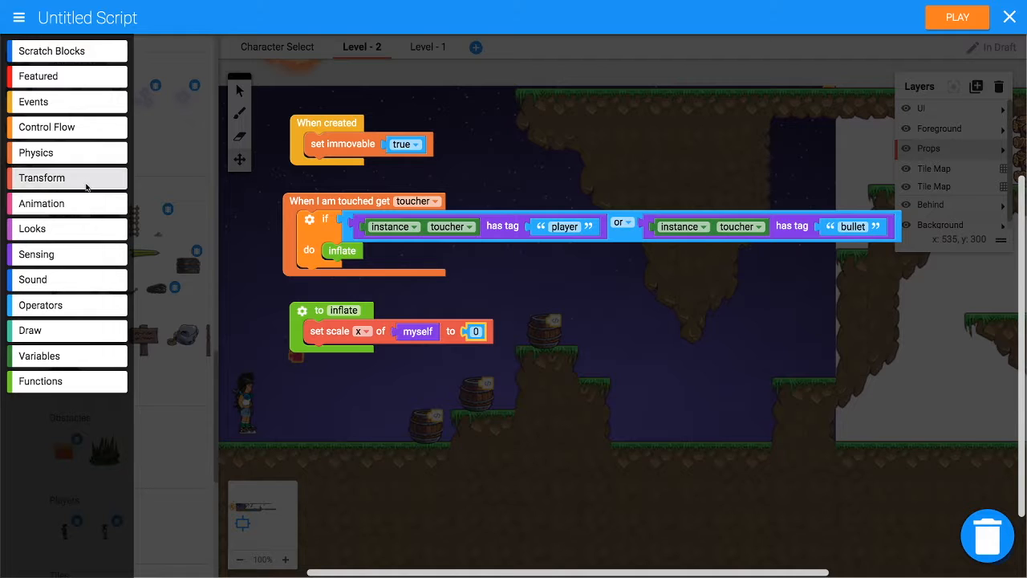
left_click(42, 178)
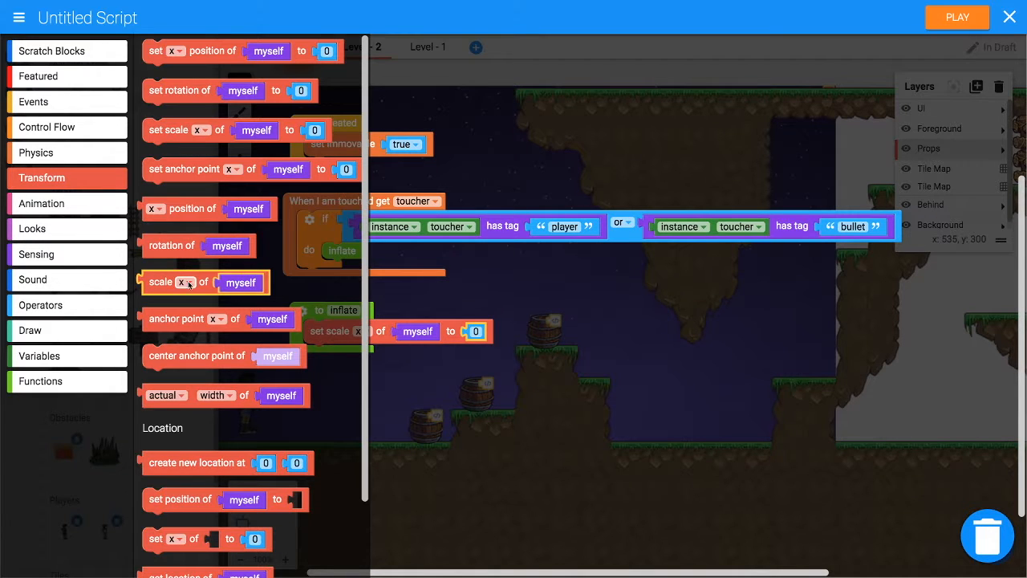
left_click_drag(205, 282, 551, 293)
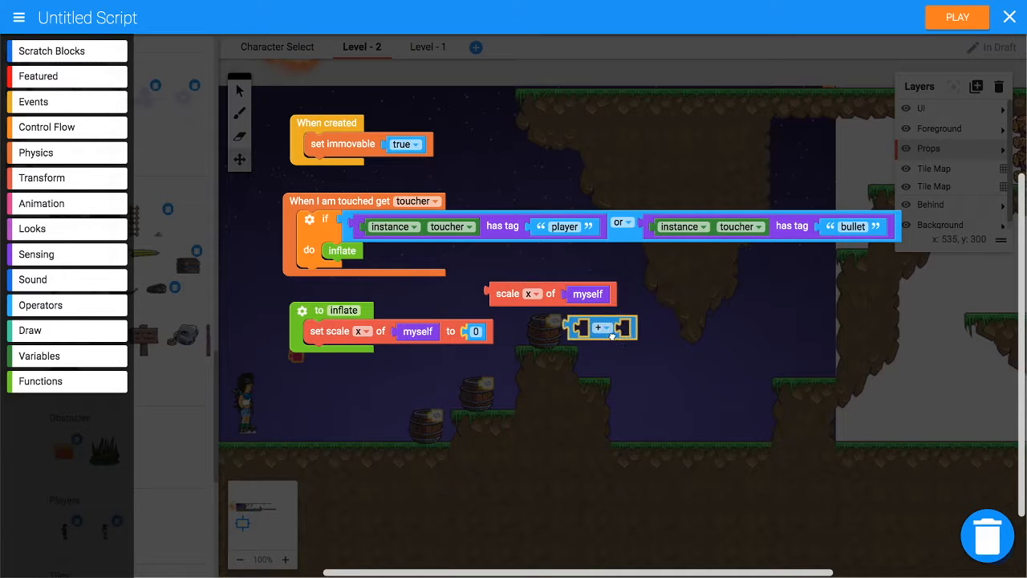
left_click_drag(552, 293, 634, 333)
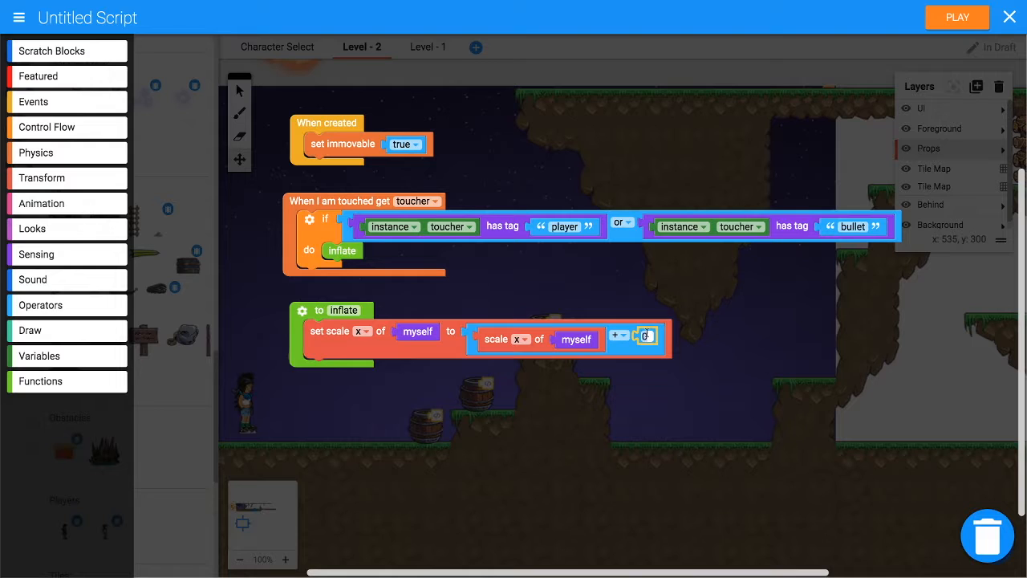
type("0.01")
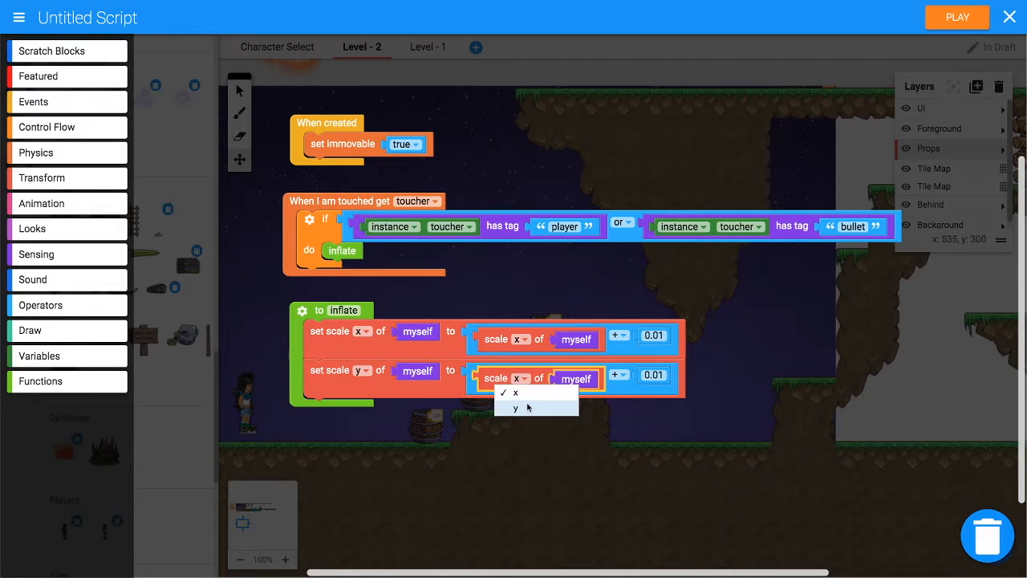
left_click(514, 408)
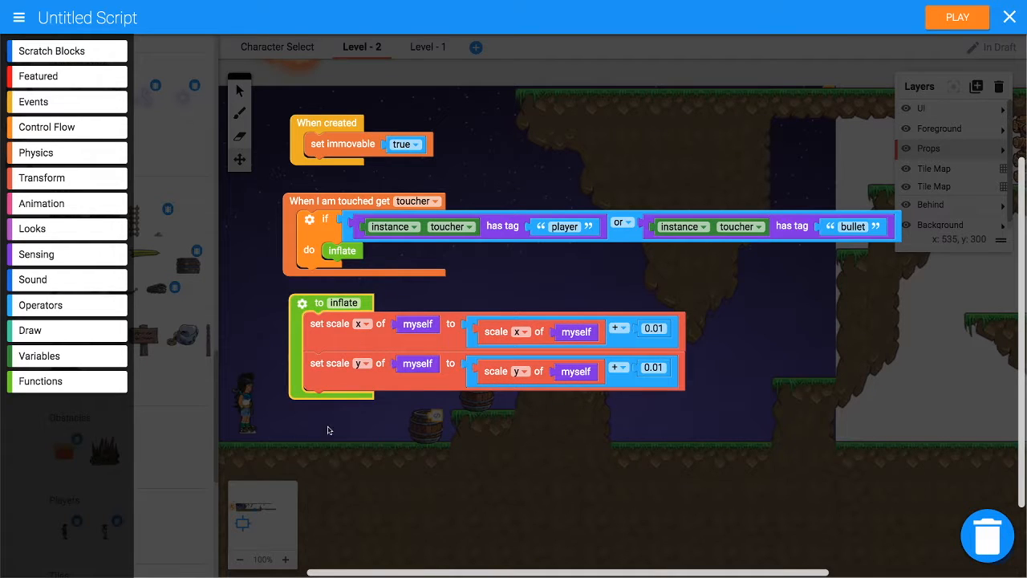
mouse_move(154, 163)
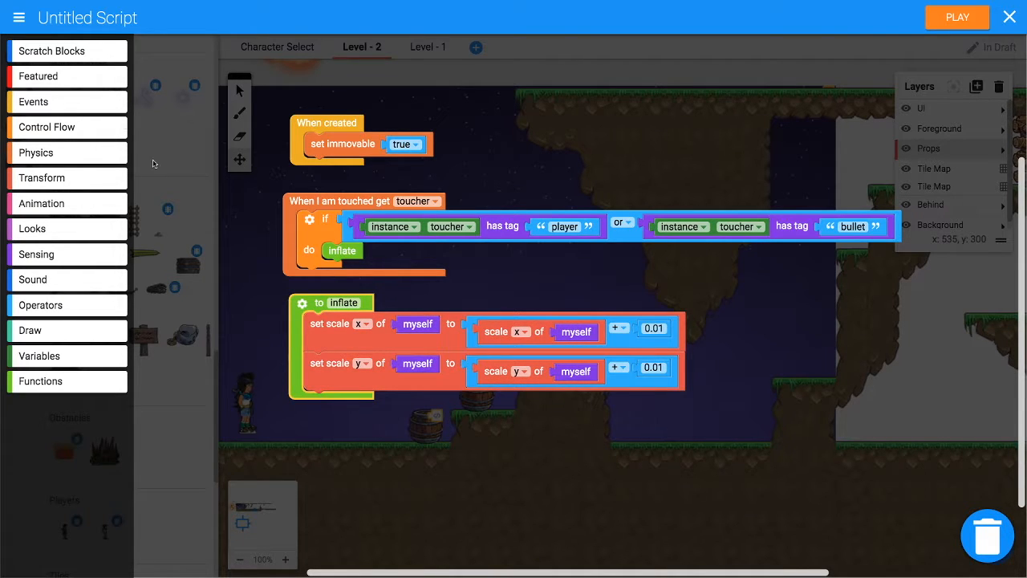
Call inflate after 10 milliseconds, then save the script under a name starting "explod".
left_click(47, 127)
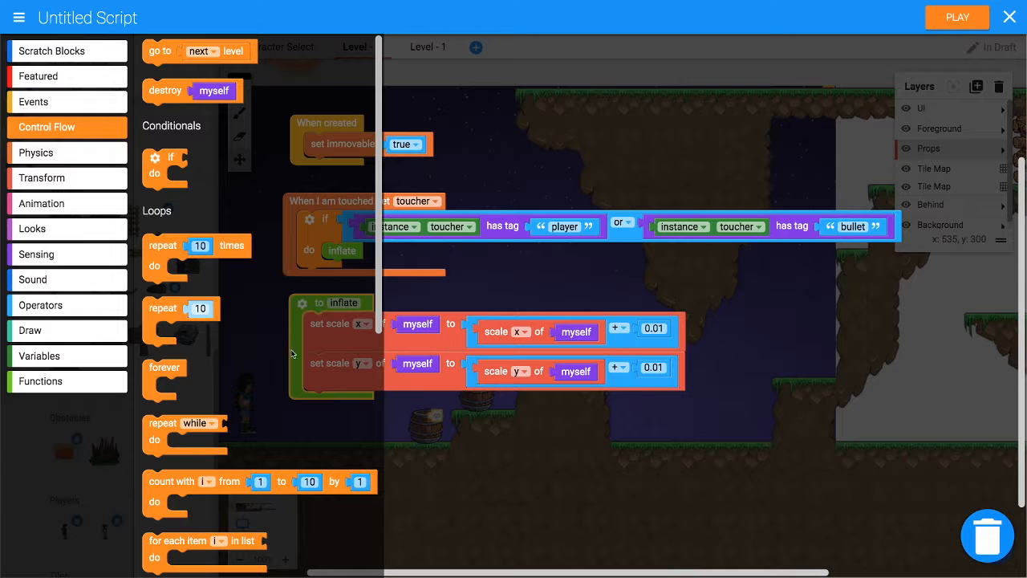
scroll("down", 3)
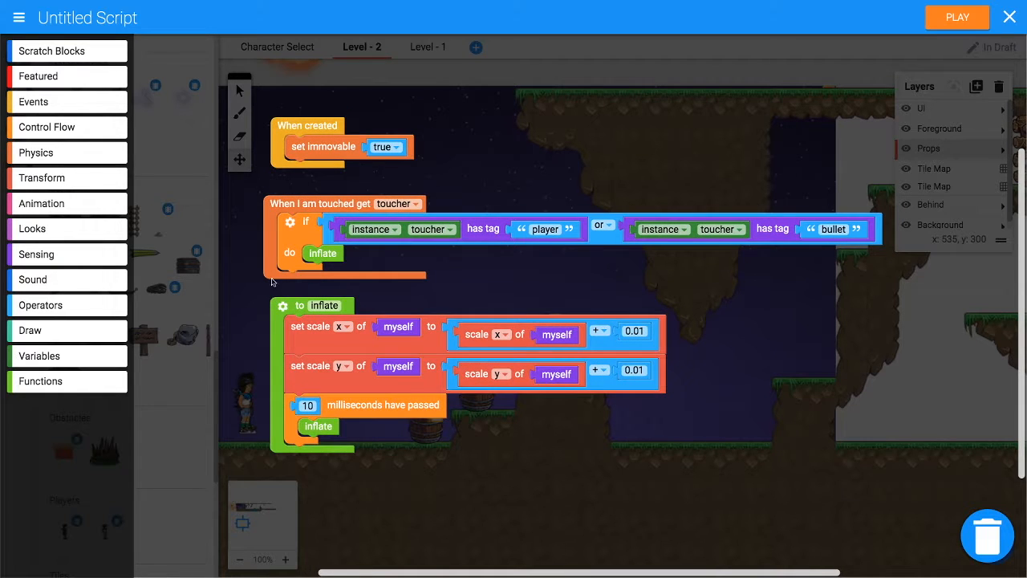
mouse_move(405, 409)
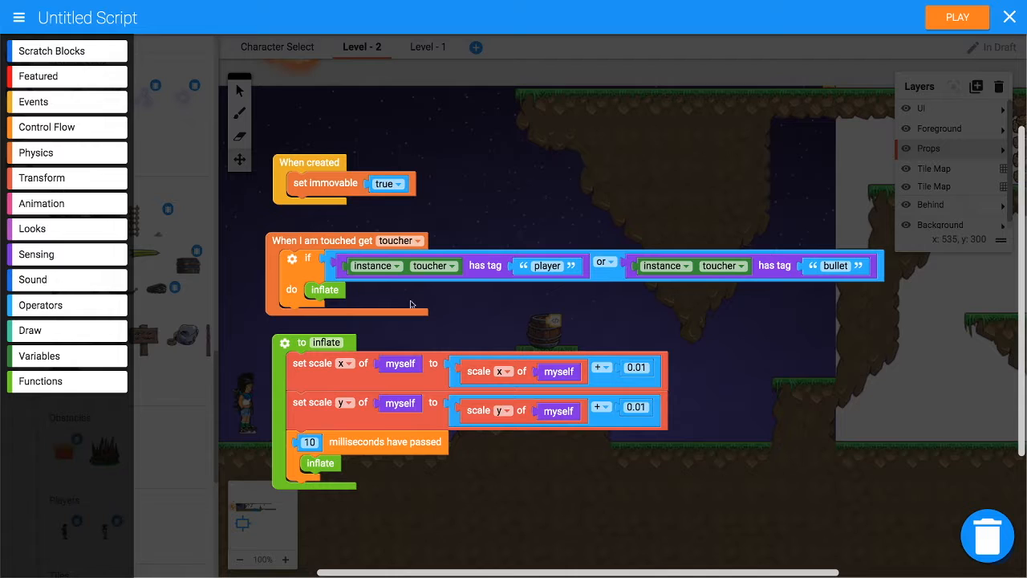
left_click(1009, 17)
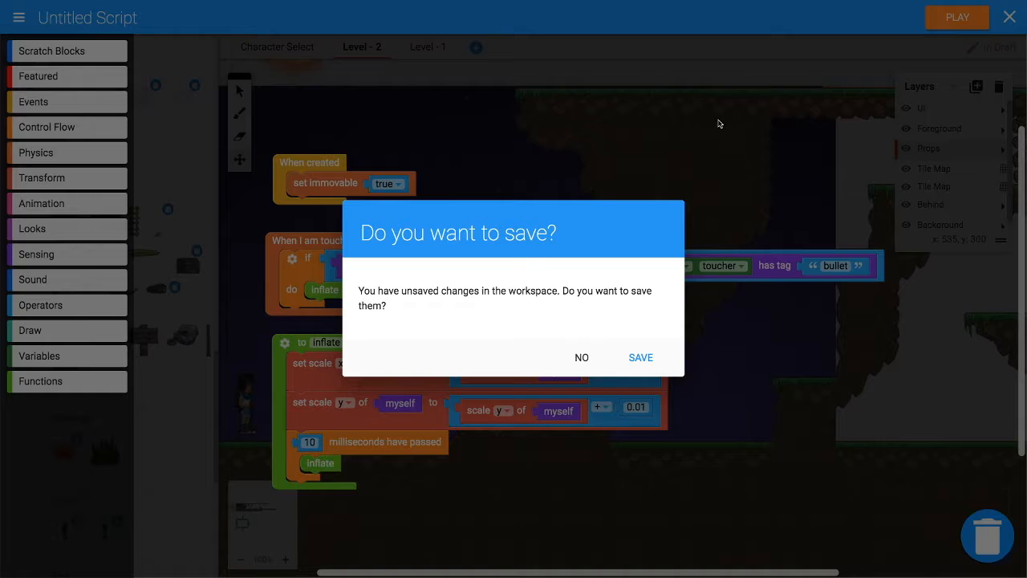
left_click(641, 357)
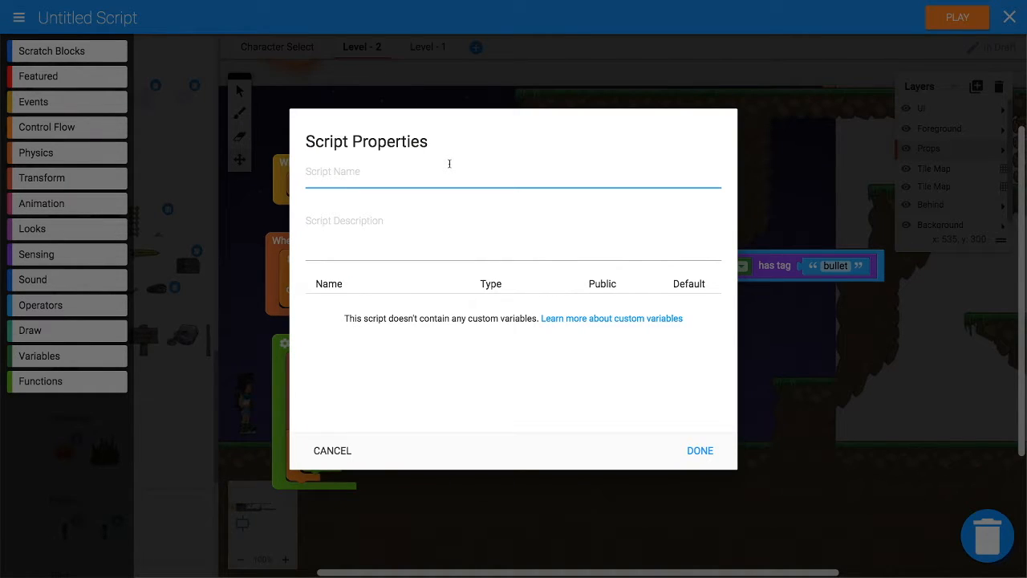
type("explod")
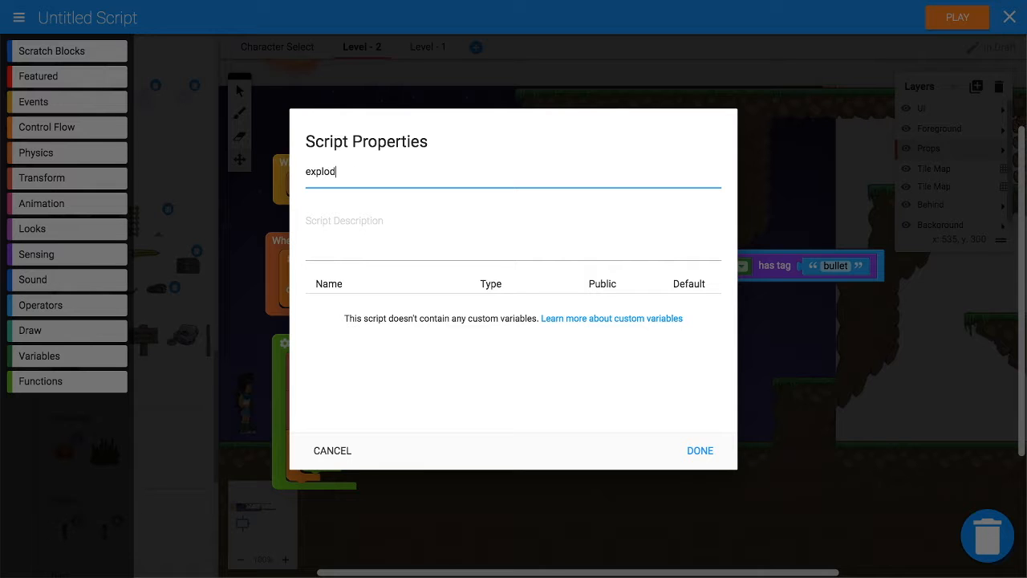